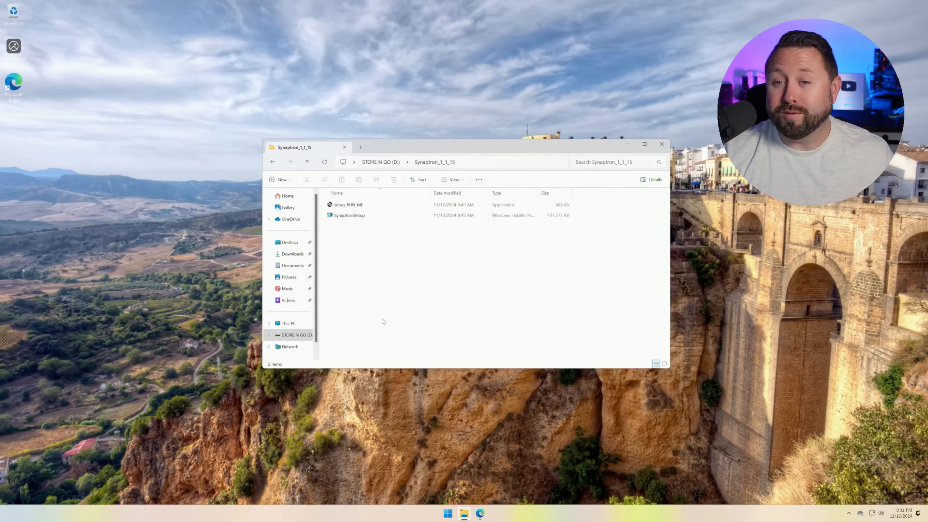
mouse_move(386, 279)
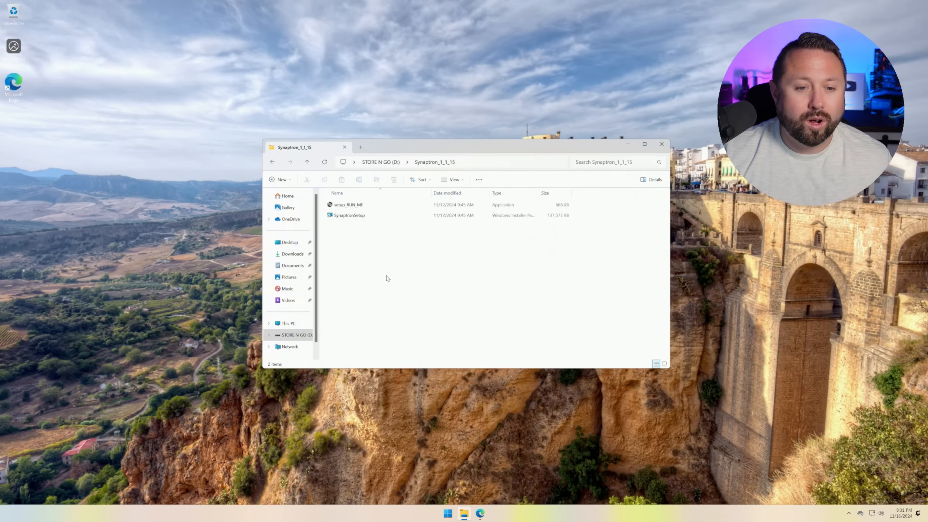
Launch setup_RUN_ME from the Synaptron_1_1_15 folder as administrator and approve the UAC prompt.
click(349, 204)
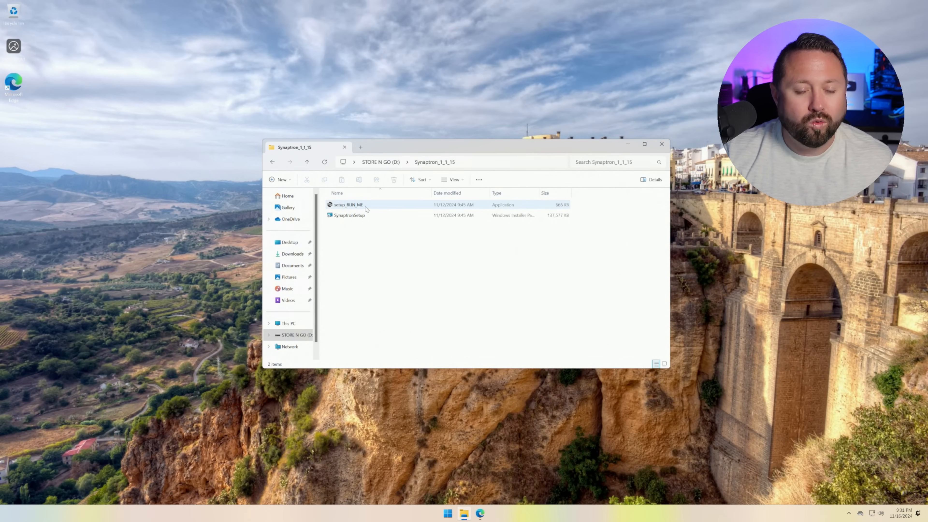
click(348, 204)
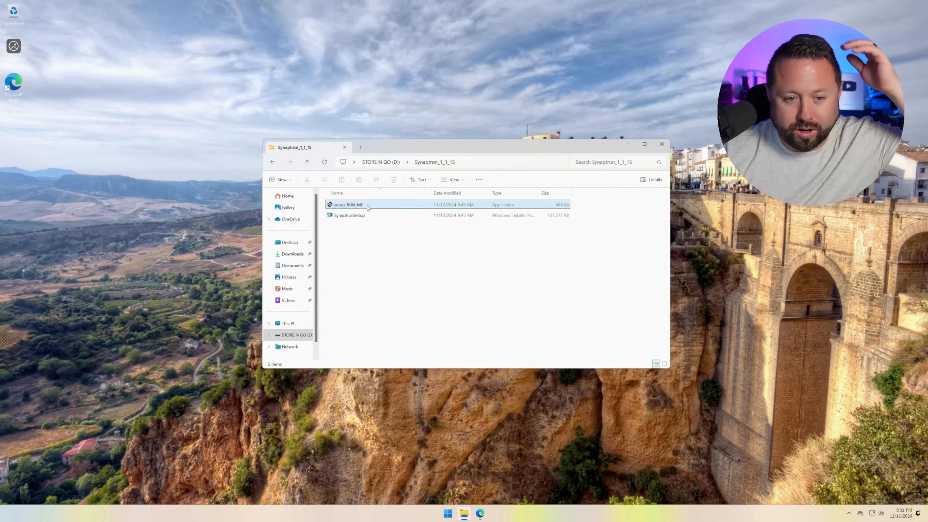
right_click(348, 204)
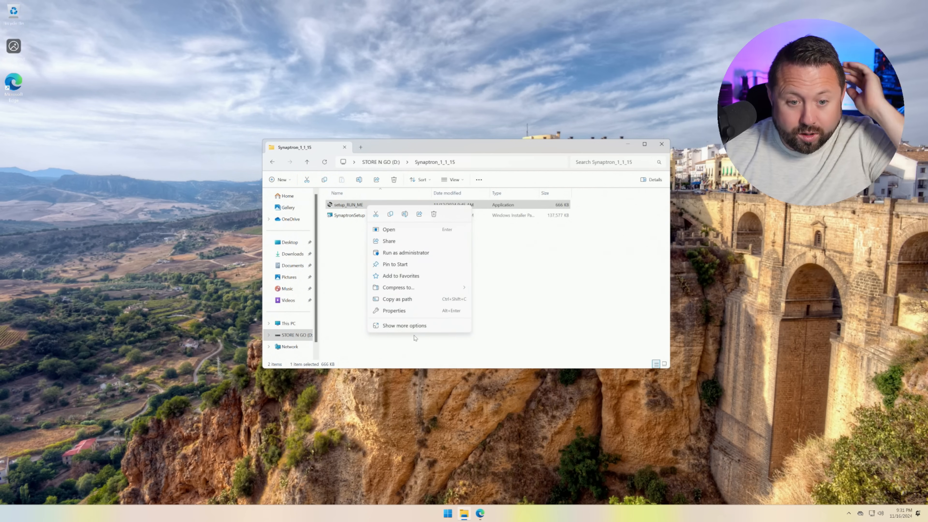
click(404, 325)
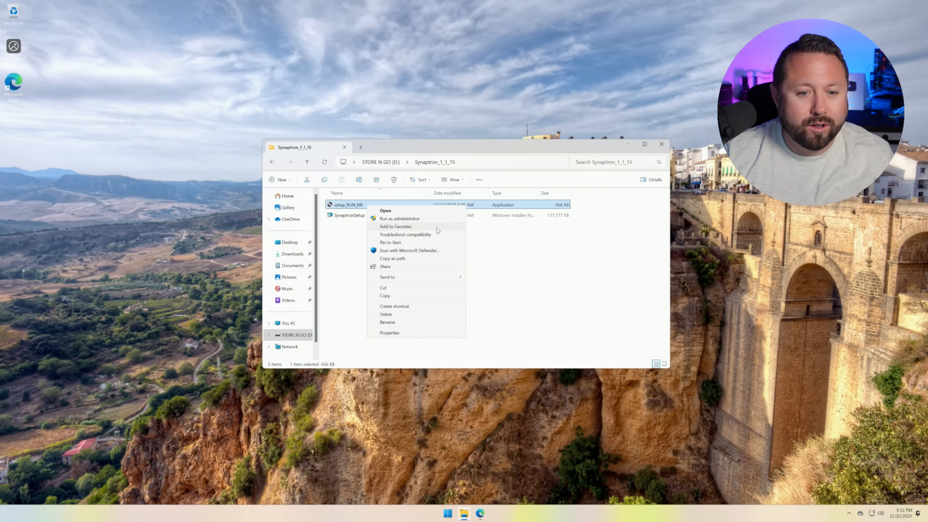
click(400, 219)
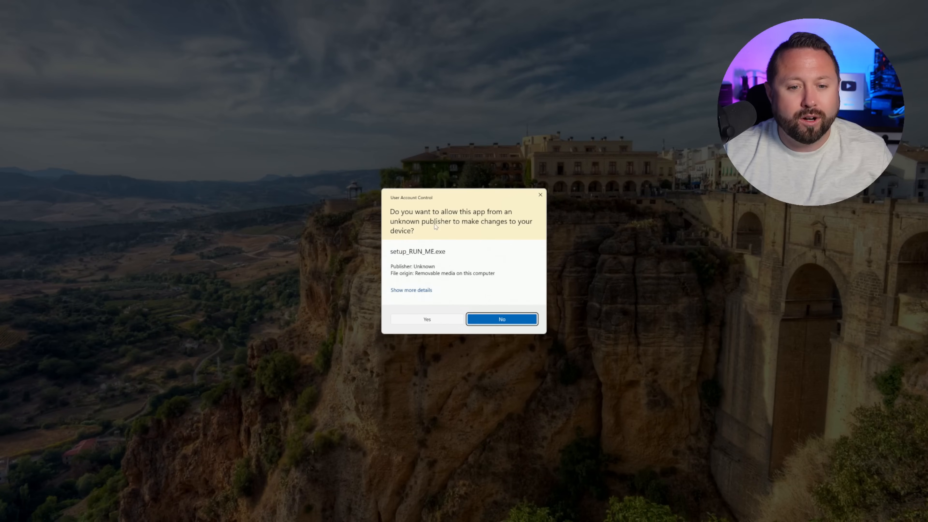
click(501, 319)
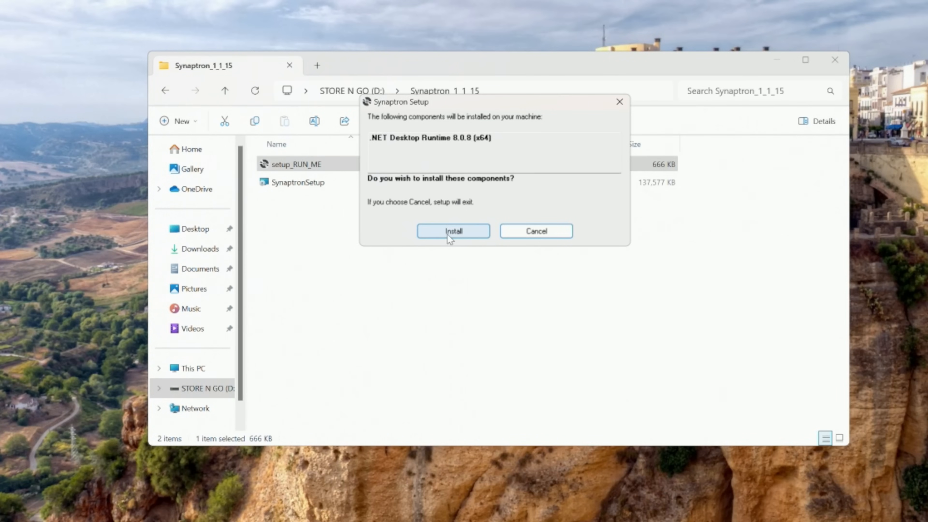
Install the .NET Desktop Runtime, then Synaptron to its default folder for Everyone, and close the installer.
click(453, 231)
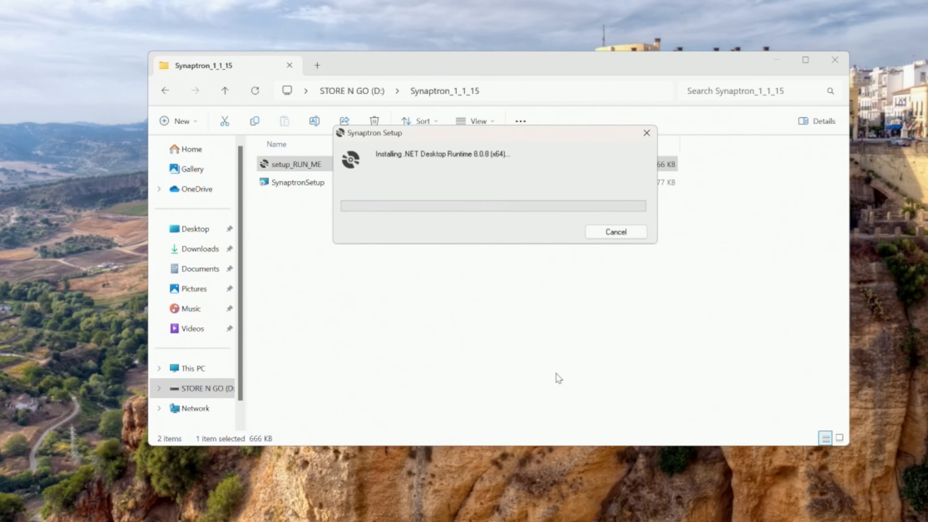
mouse_move(560, 376)
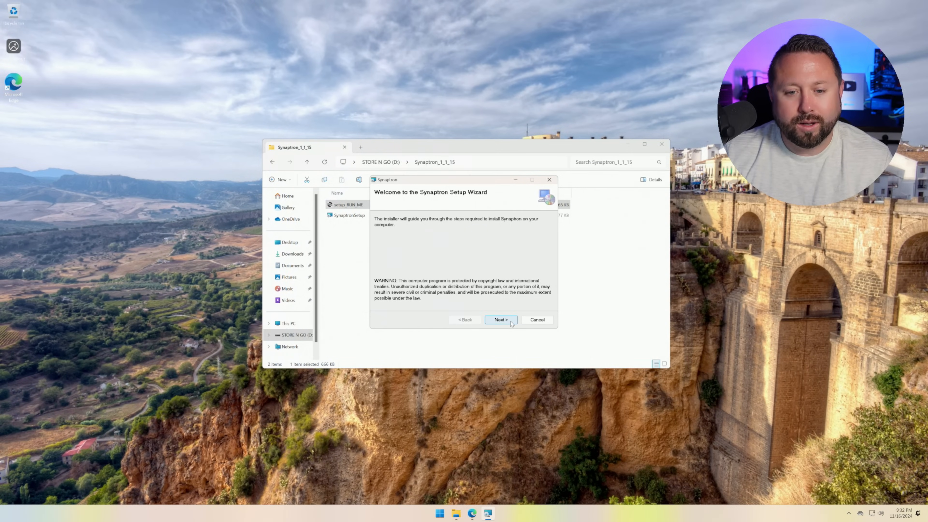
click(500, 320)
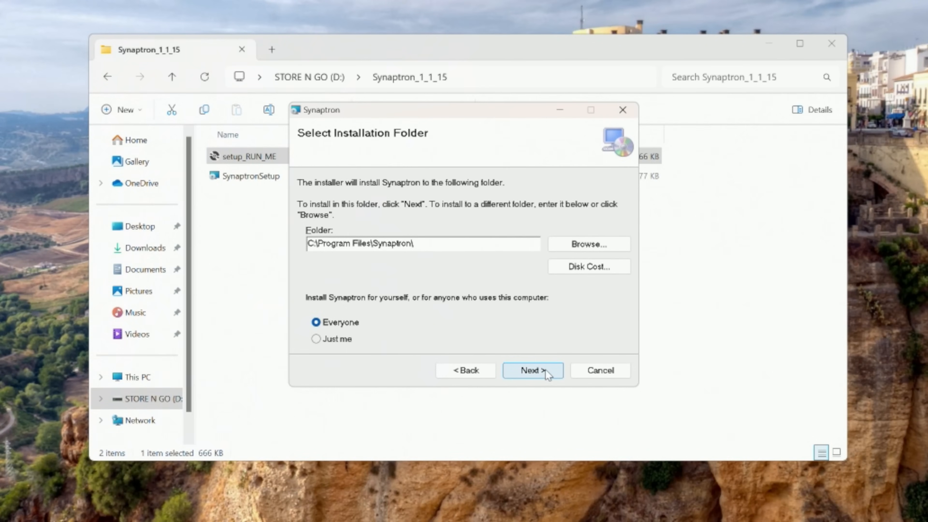
click(531, 370)
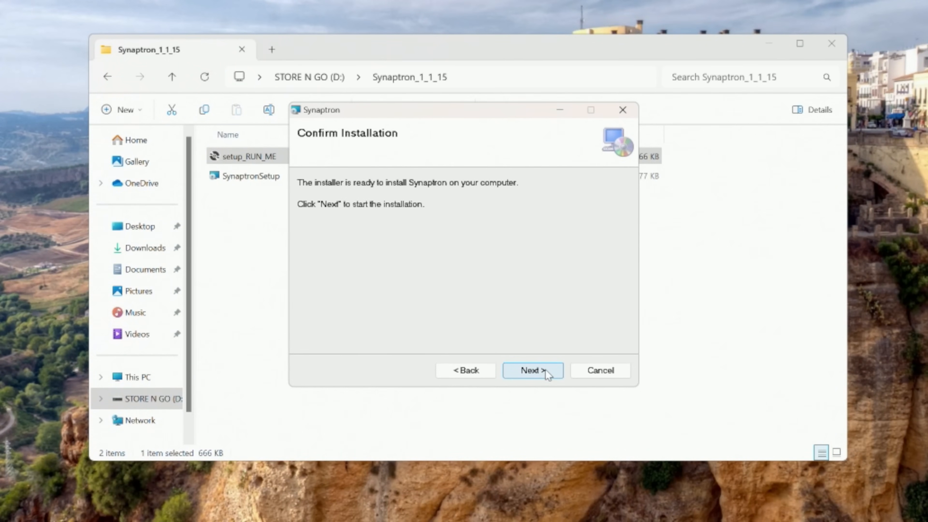
click(532, 370)
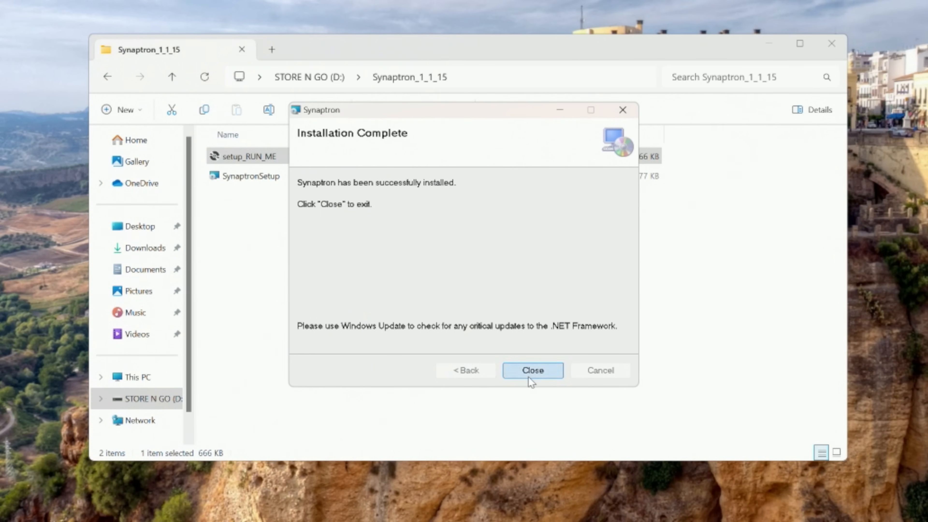
click(530, 370)
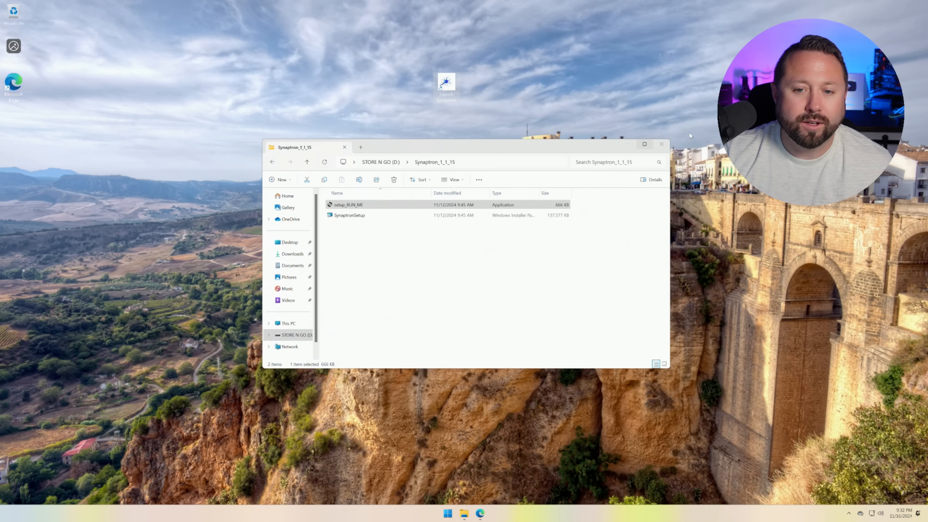
Close the installer folder window and launch Synaptron from its desktop shortcut.
click(662, 144)
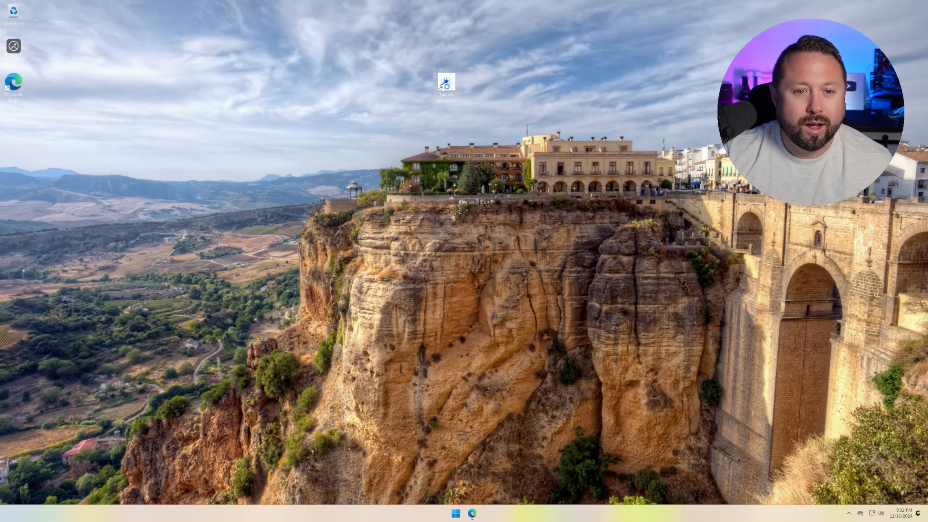
double_click(447, 81)
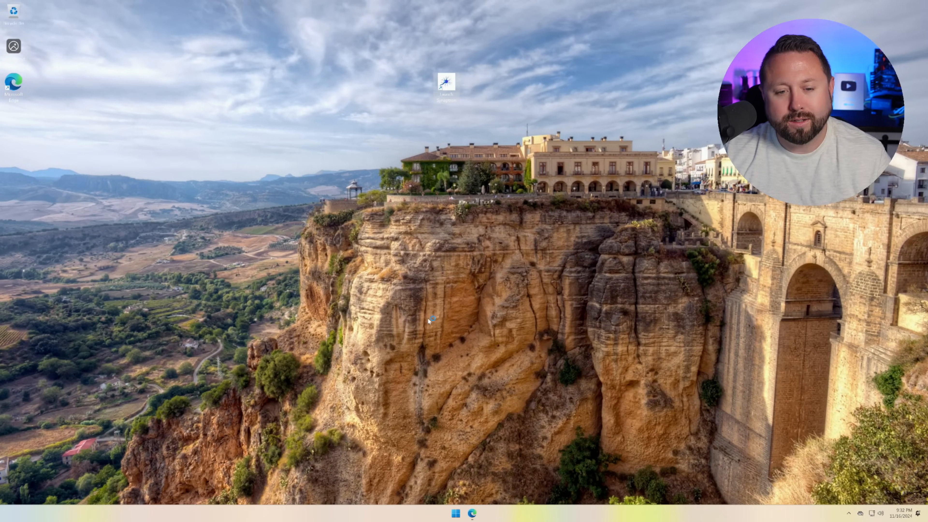
double_click(446, 82)
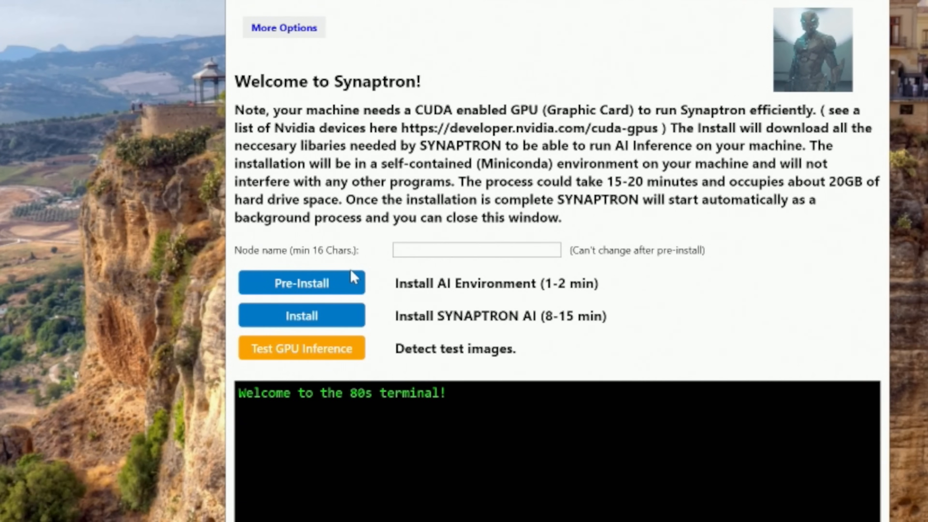
Enter node name 'AINode_1', start Pre-Install and dismiss the 16-character name warning.
click(476, 249)
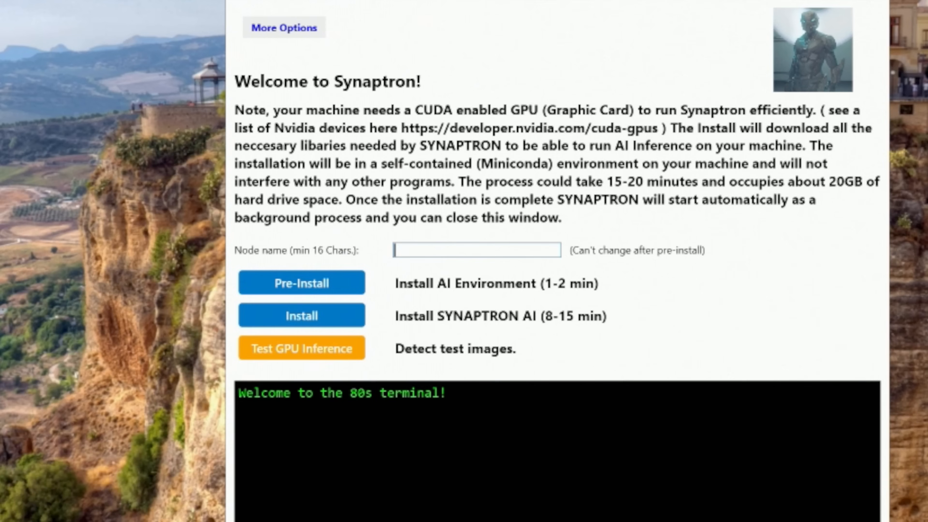
text(AI_)
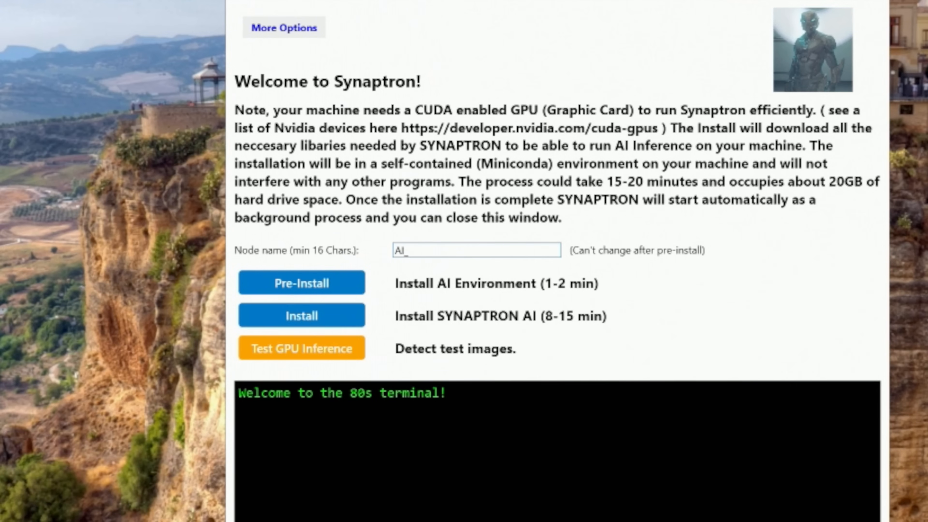
text(Node)
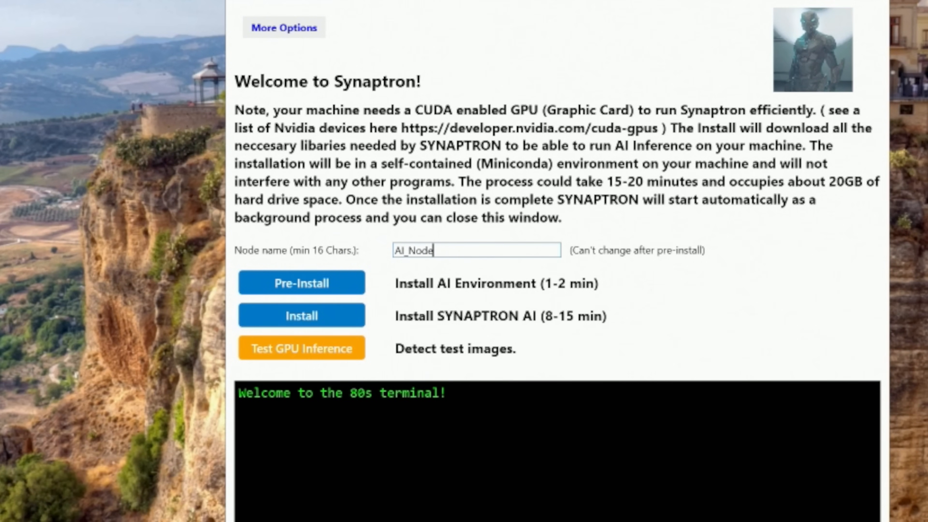
text(_1)
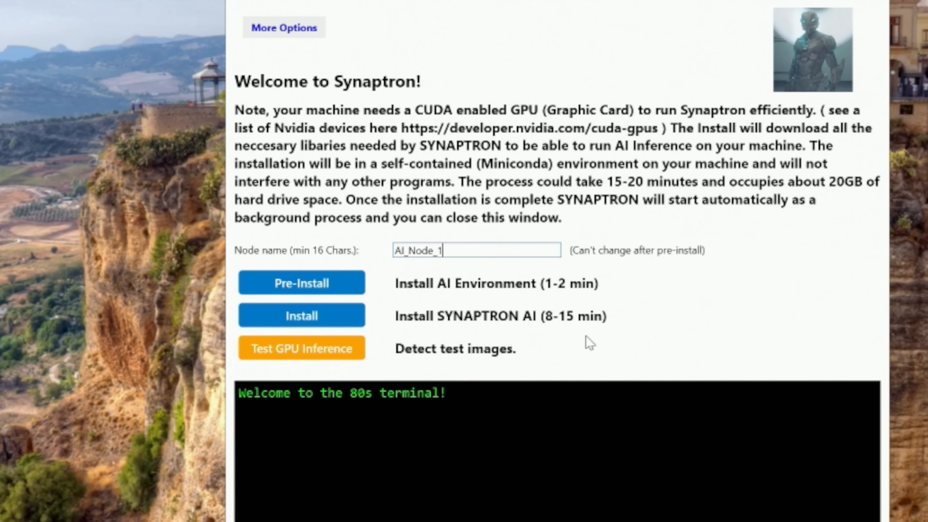
mouse_move(598, 321)
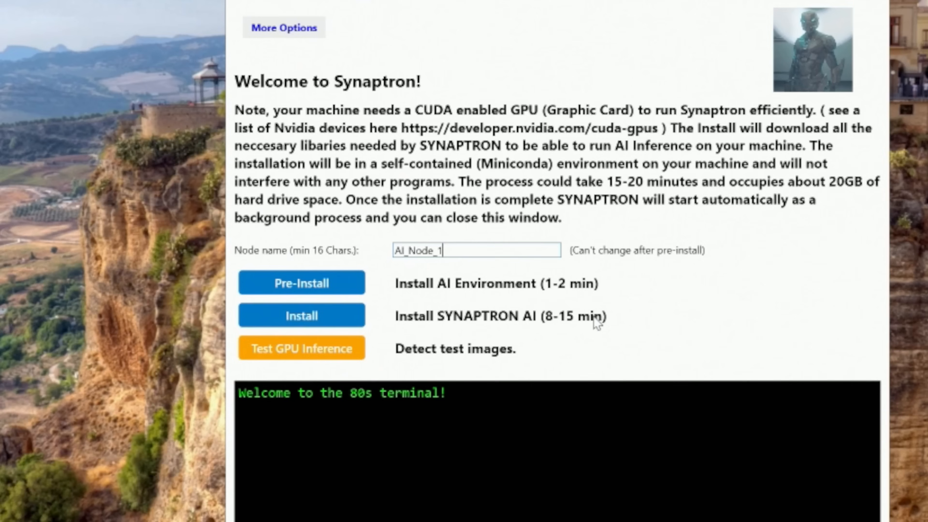
mouse_move(348, 272)
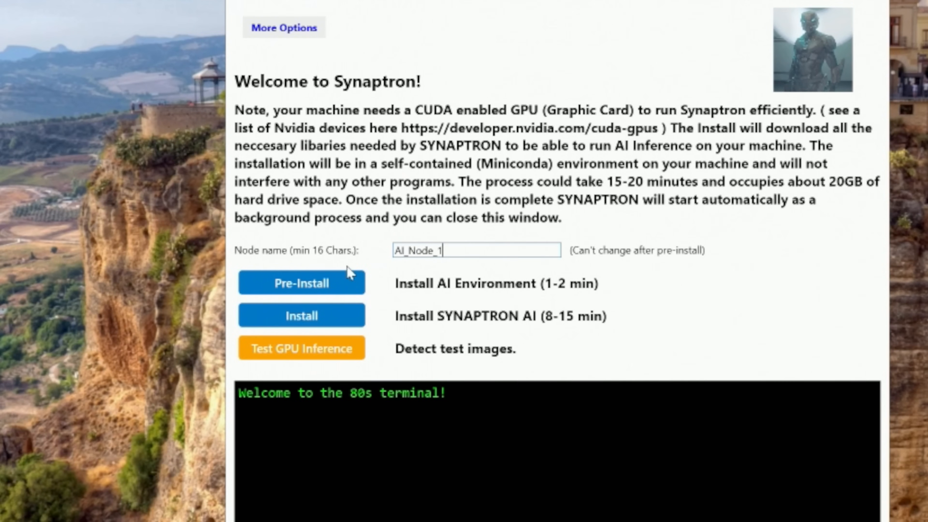
mouse_move(490, 370)
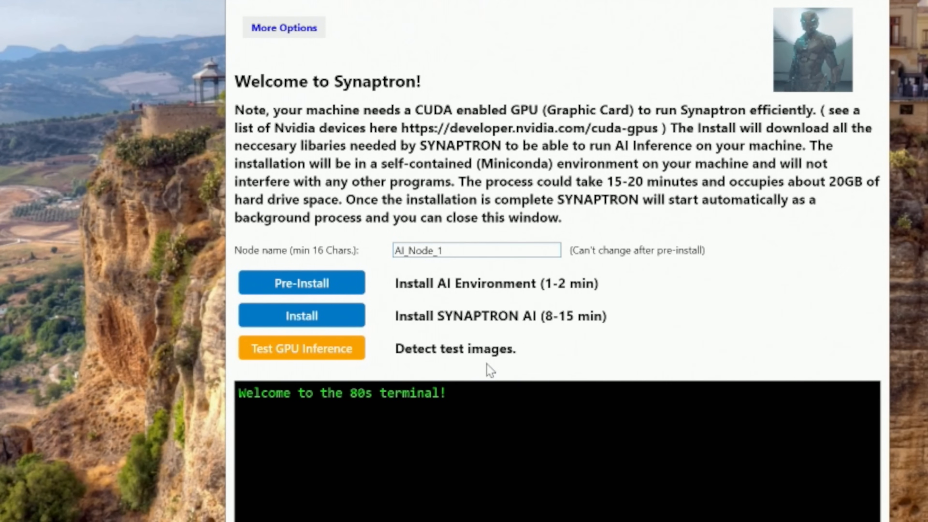
mouse_move(323, 290)
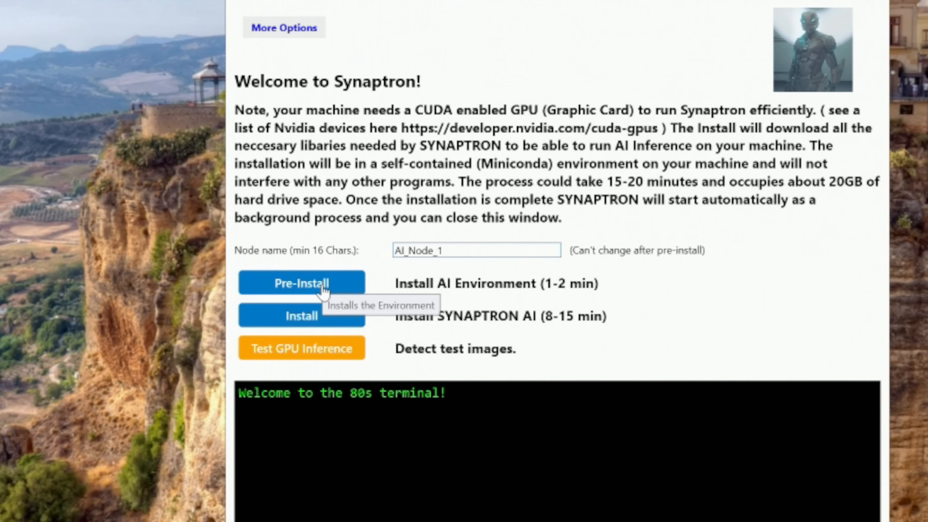
click(301, 282)
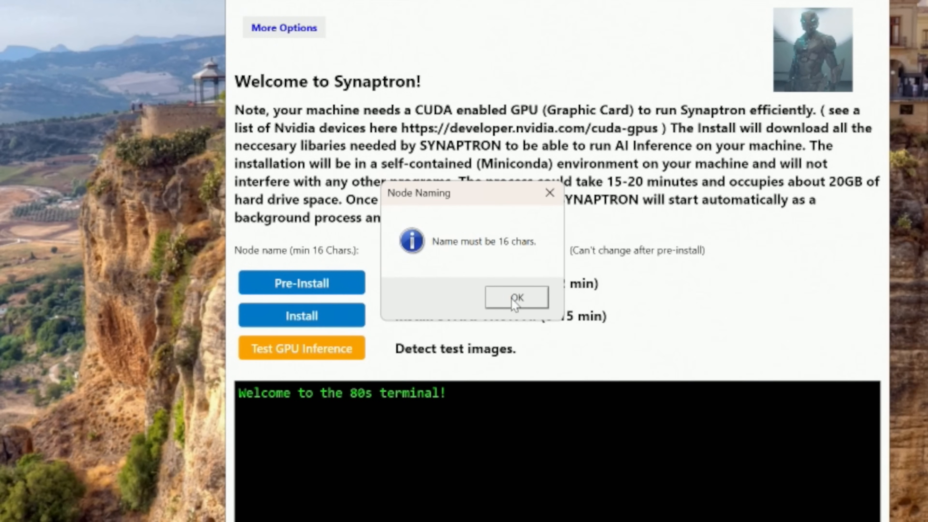
click(516, 297)
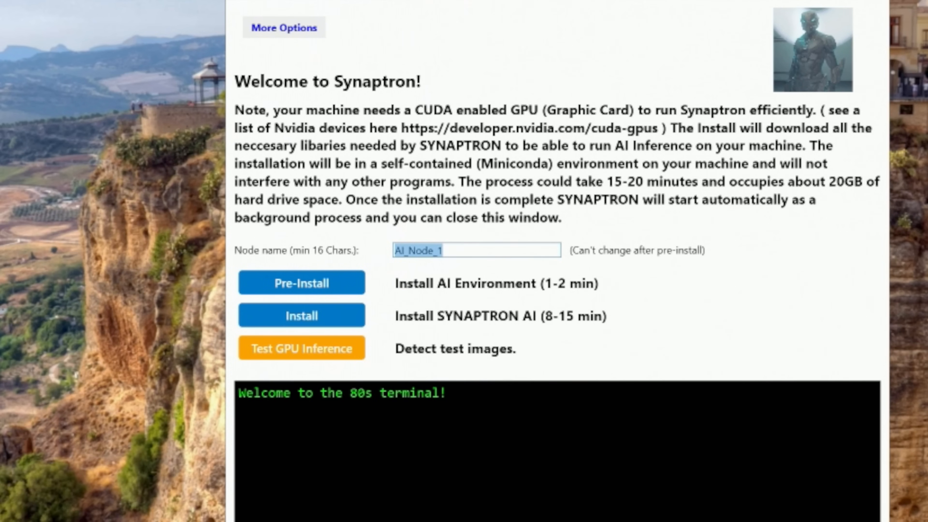
Enter the longer node name 'TheHobbyistMiner_AI_Node_1'.
text(TheH)
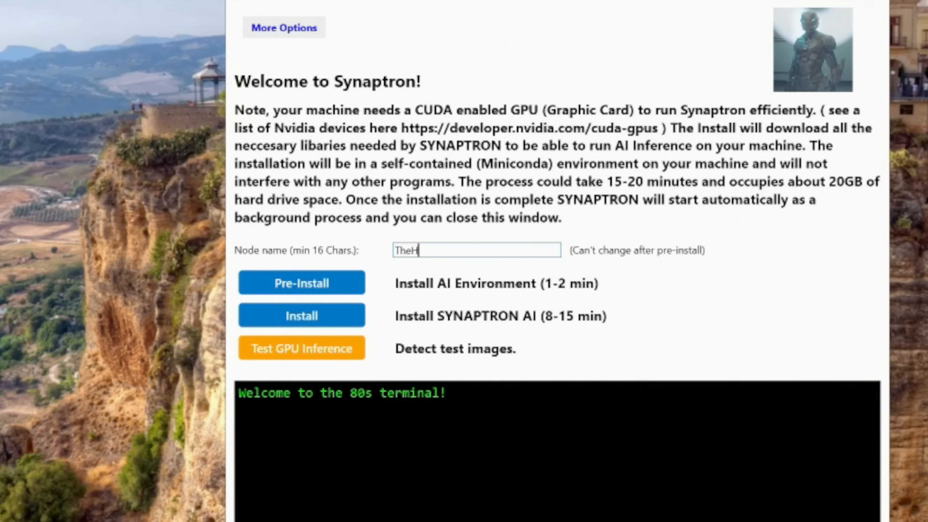
text(obbyistMiner)
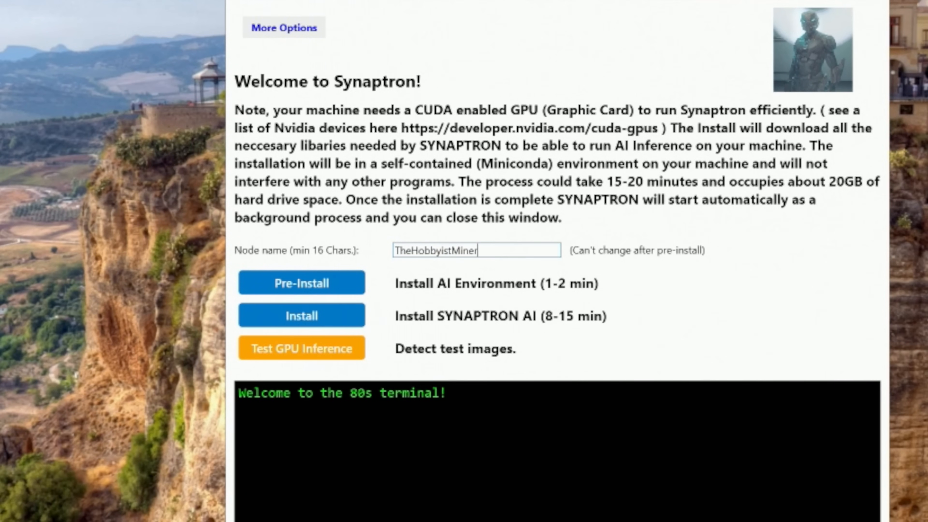
text(_AI)
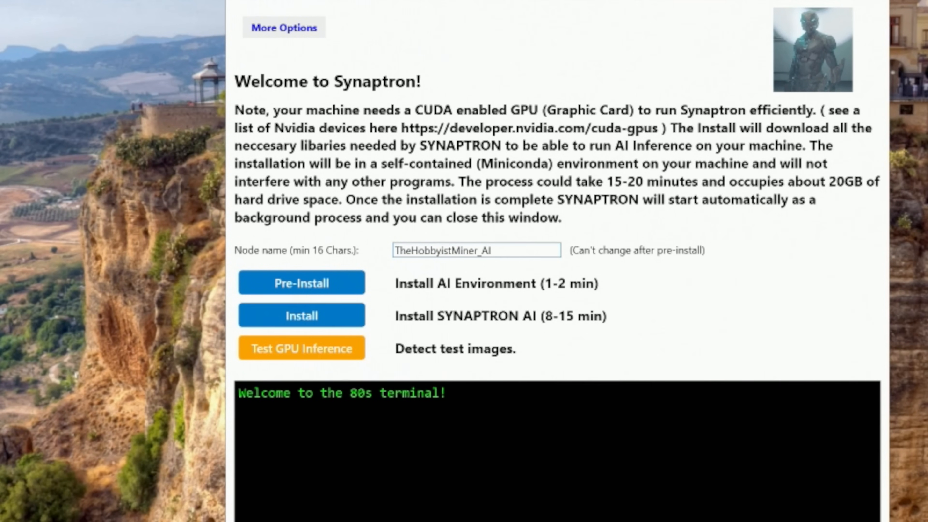
text(_Node_1)
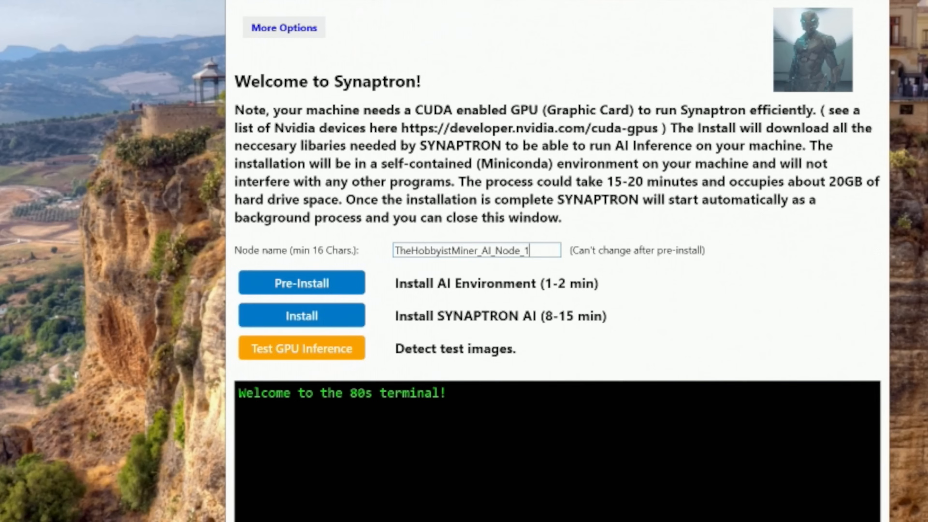
mouse_move(238, 270)
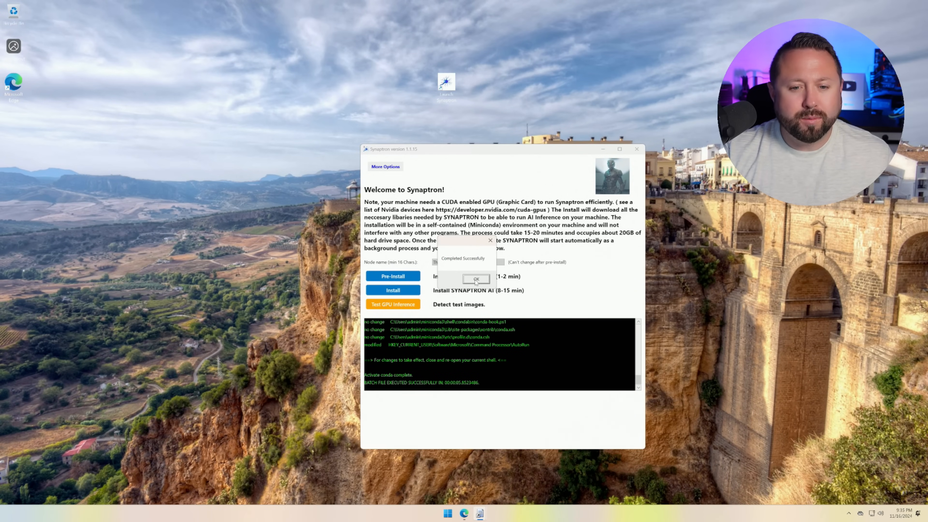
Acknowledge the completed environment install and install Synaptron AI.
click(476, 279)
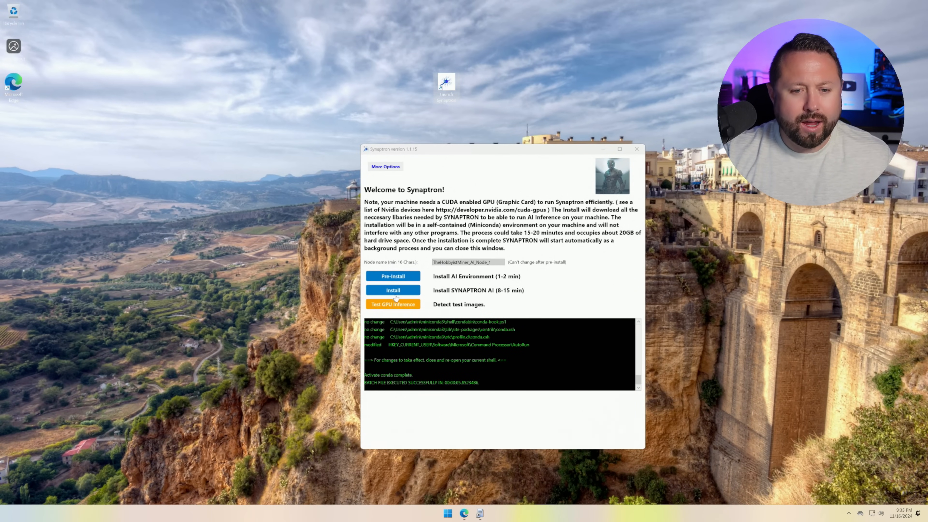
click(393, 290)
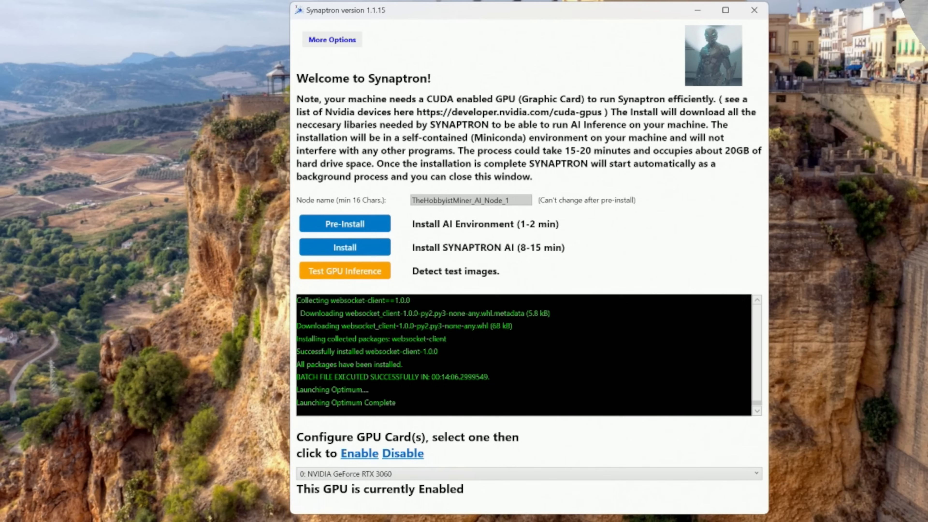
Enable the NVIDIA GeForce RTX 3060 on device 0, confirm, and close Synaptron.
click(359, 454)
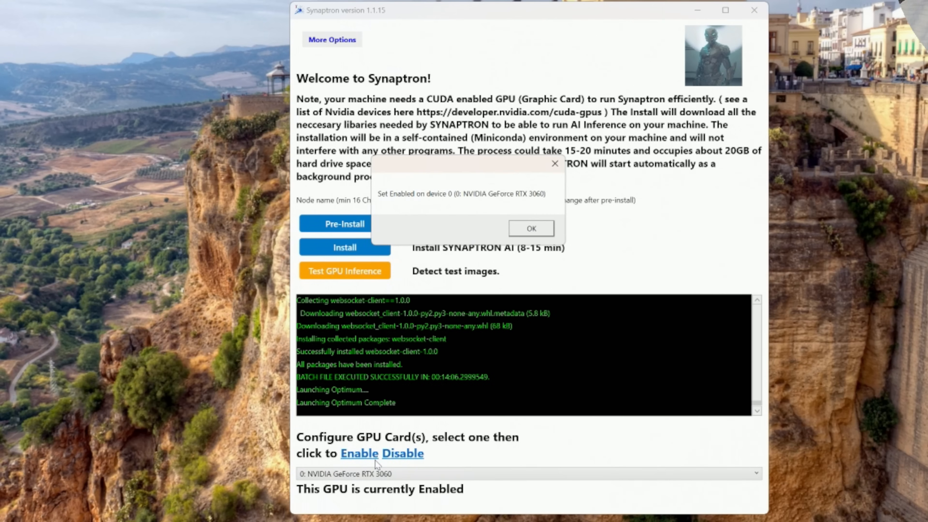
mouse_move(468, 213)
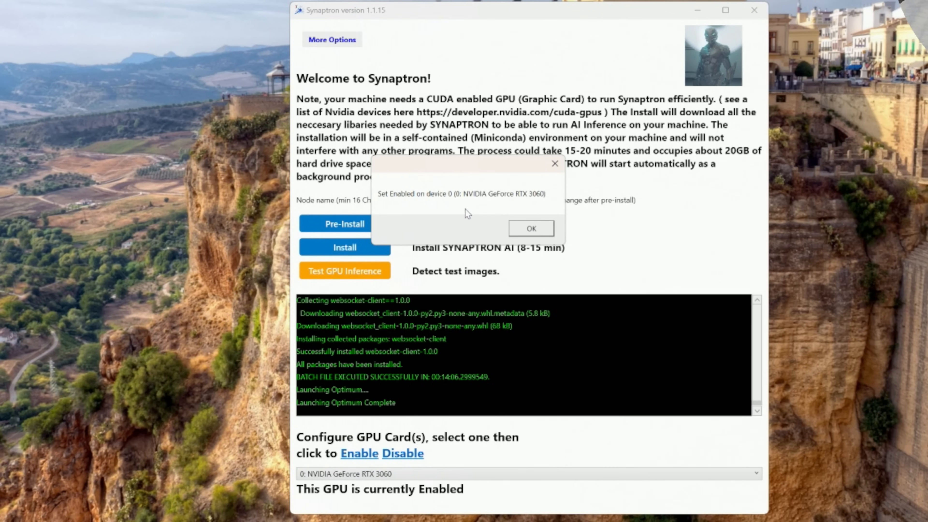
mouse_move(550, 235)
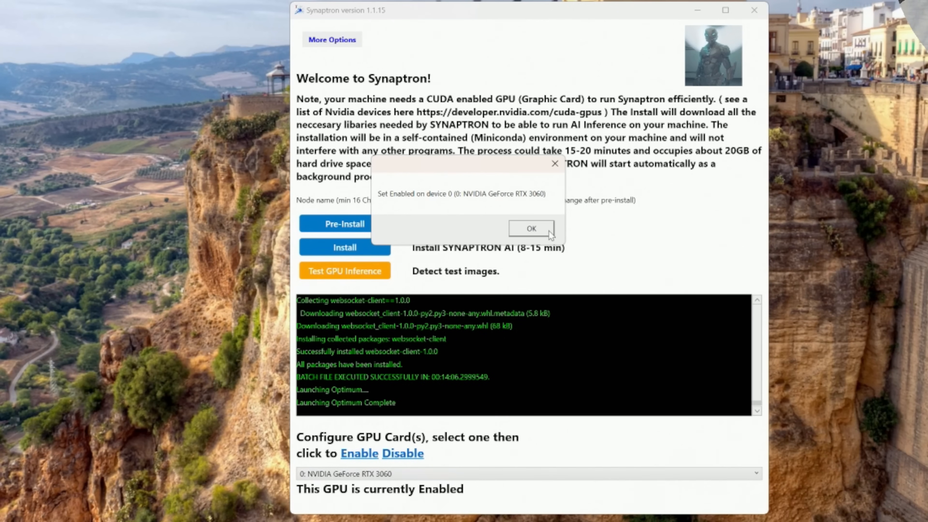
click(530, 228)
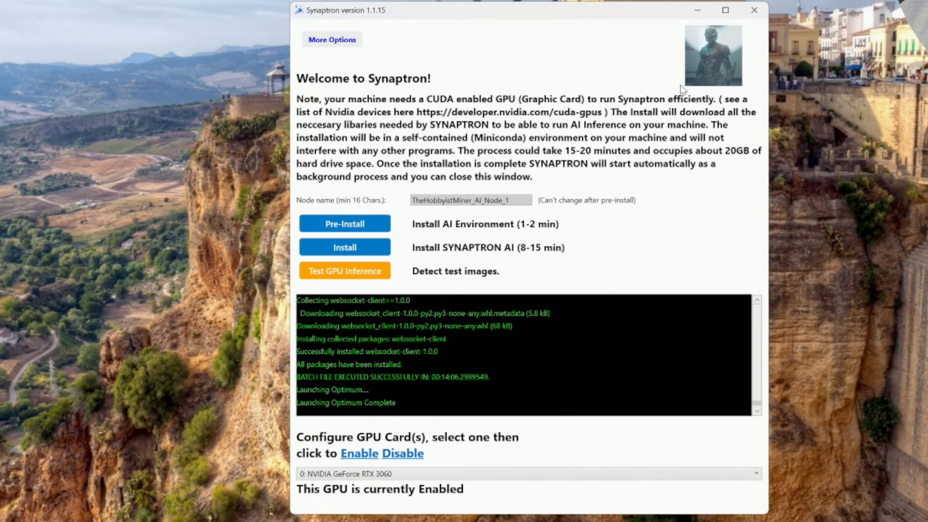
click(755, 10)
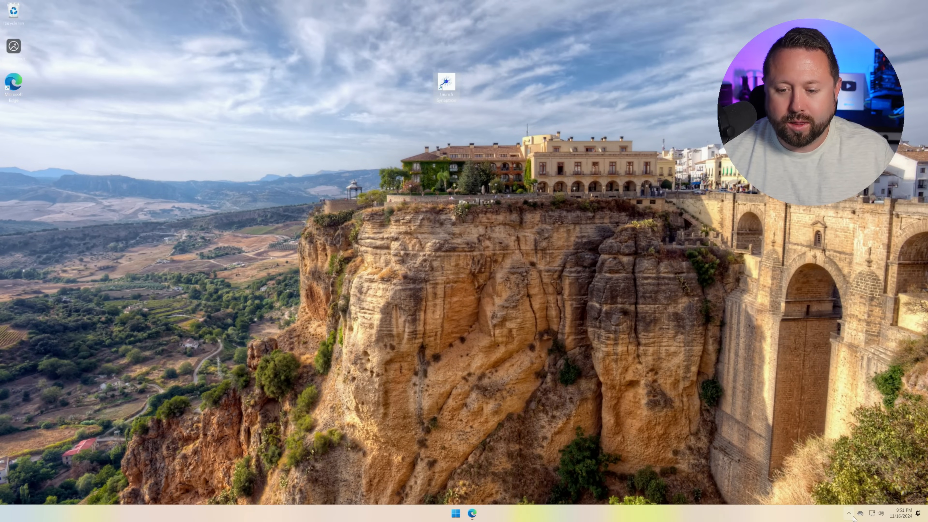
Quit the background Synaptron tray agent and relaunch Synaptron, allowing SynapAgent.exe through UAC.
click(848, 514)
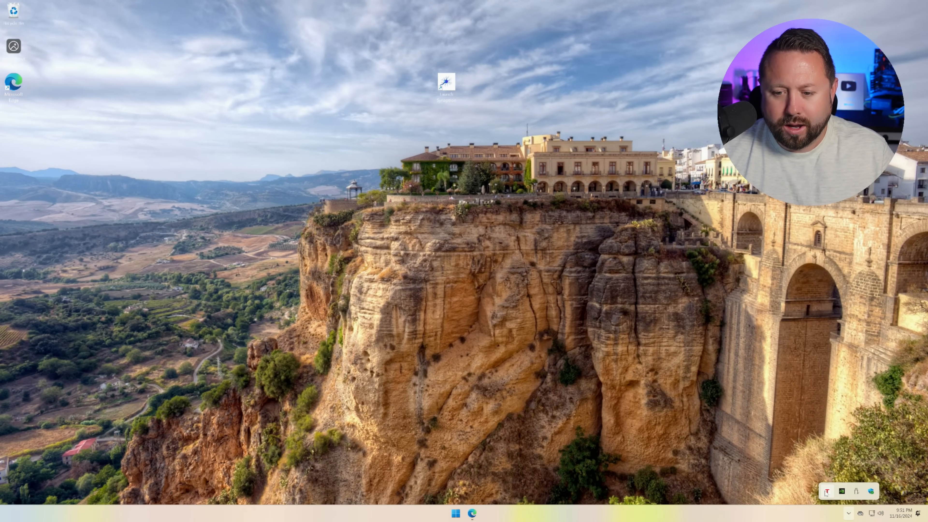
right_click(827, 491)
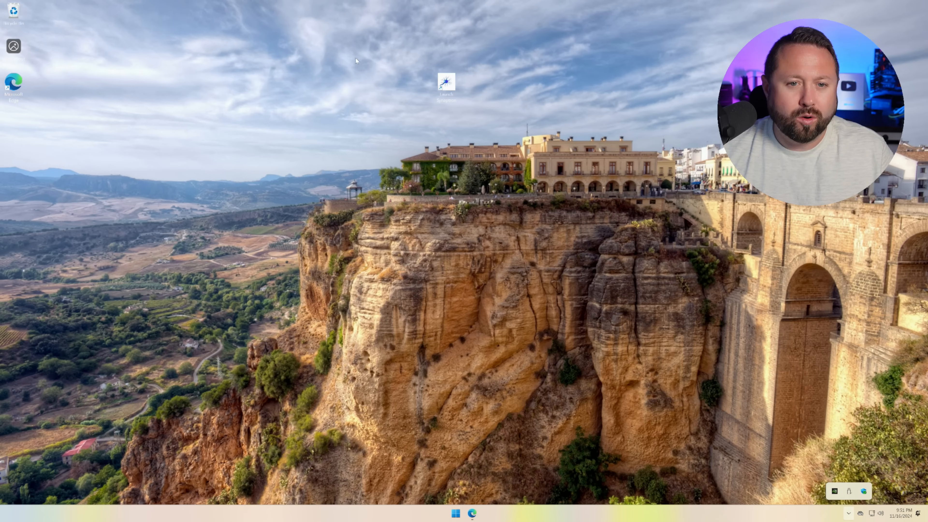
double_click(445, 81)
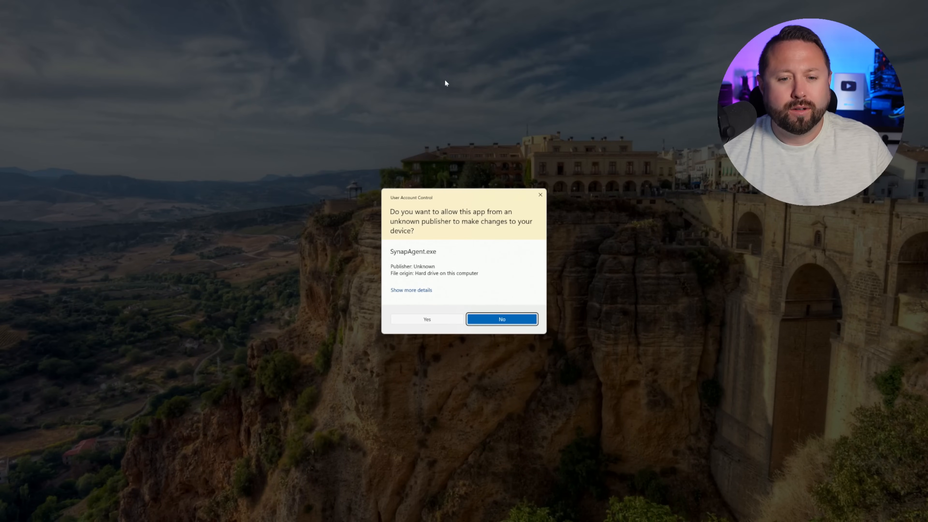
click(502, 319)
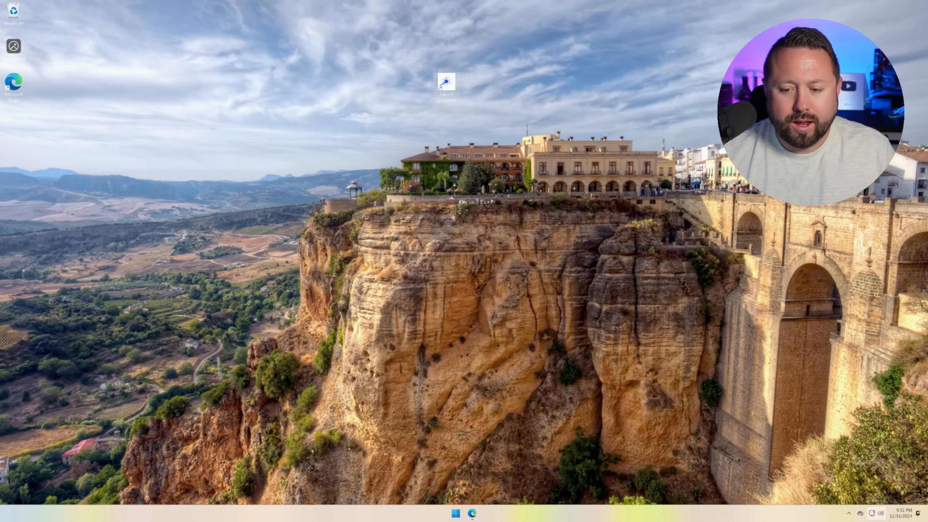
double_click(446, 82)
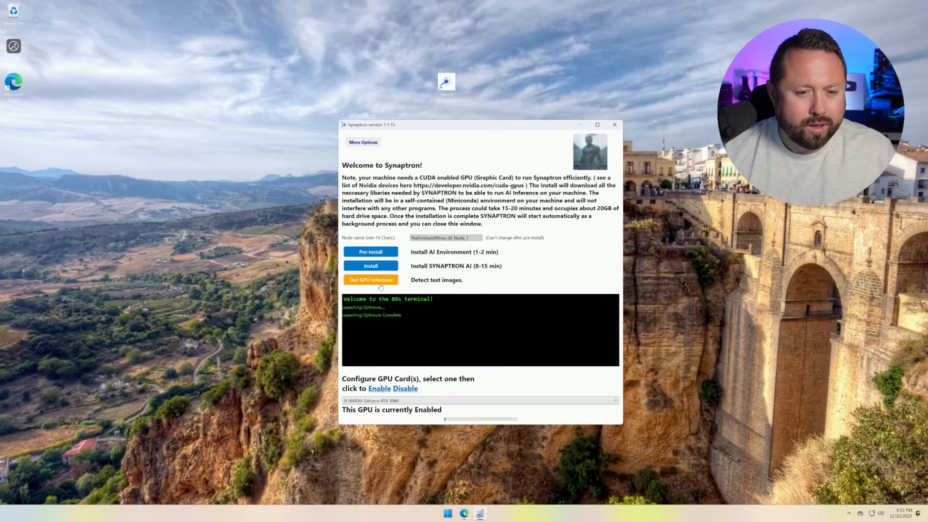
mouse_move(368, 457)
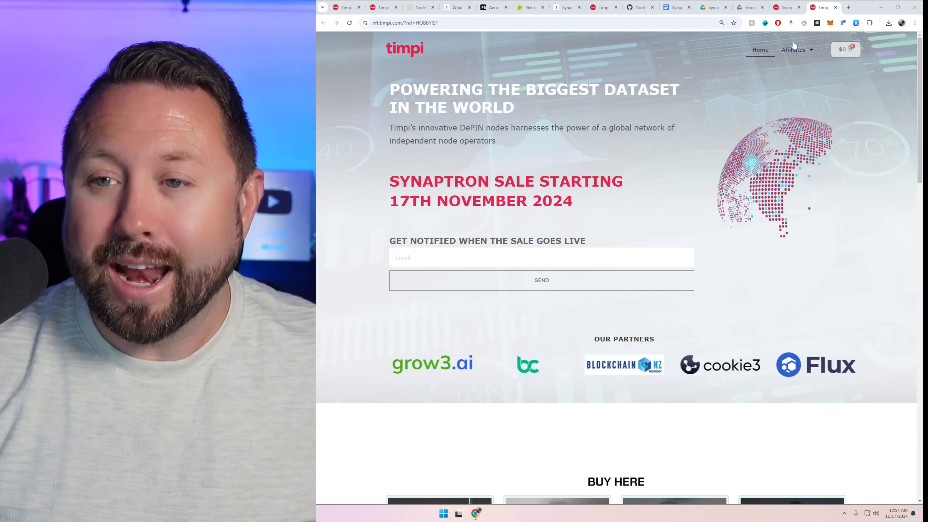
Switch to the Synaptron Hero Node (Founders Edition) product page tab.
click(788, 8)
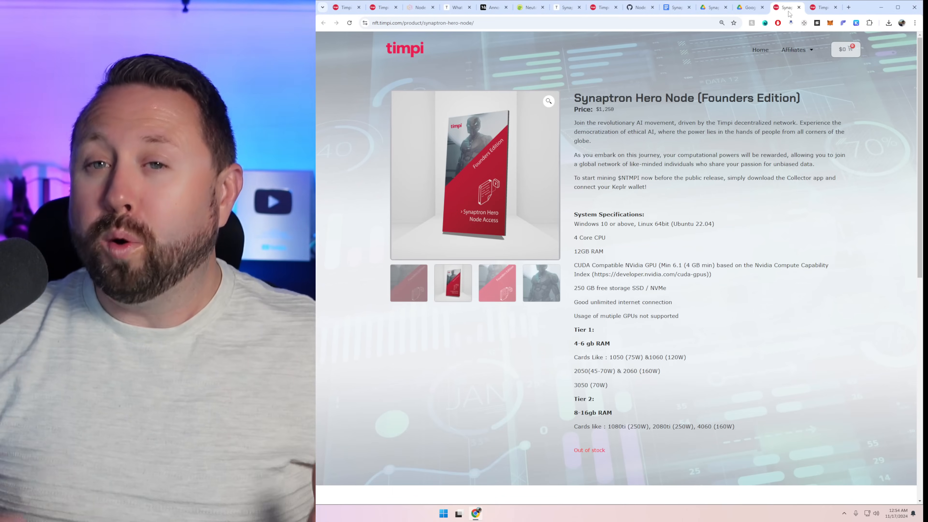